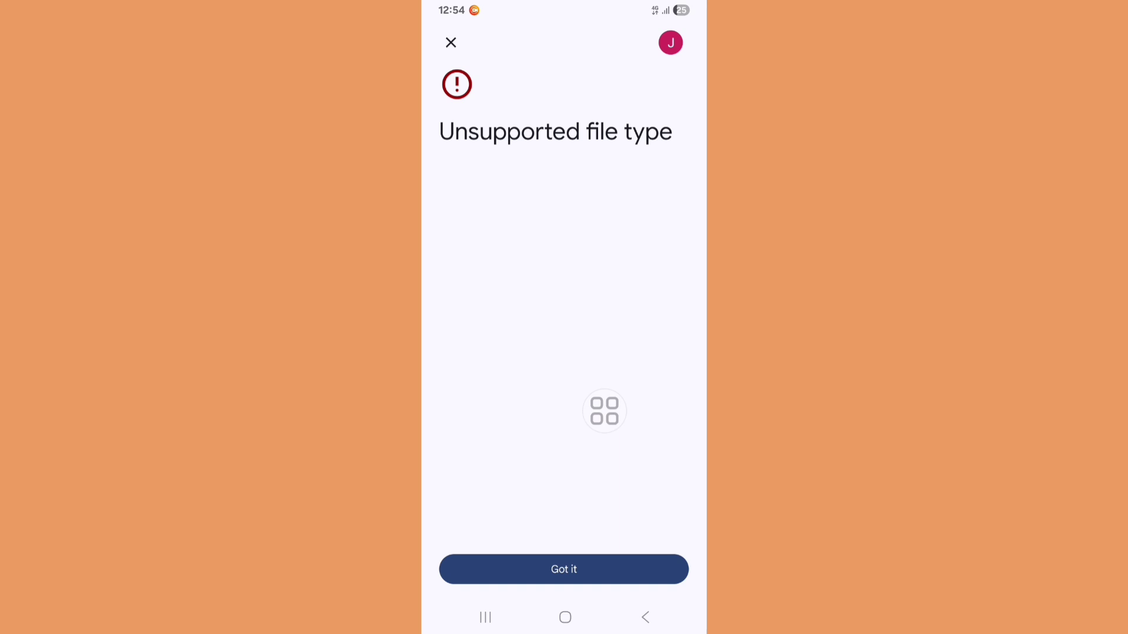
- Dismiss WhatsApp's 'Unsupported file type' error with 'Got it' and switch to Settings
{"action": "left_click", "coordinate": [564, 618]}
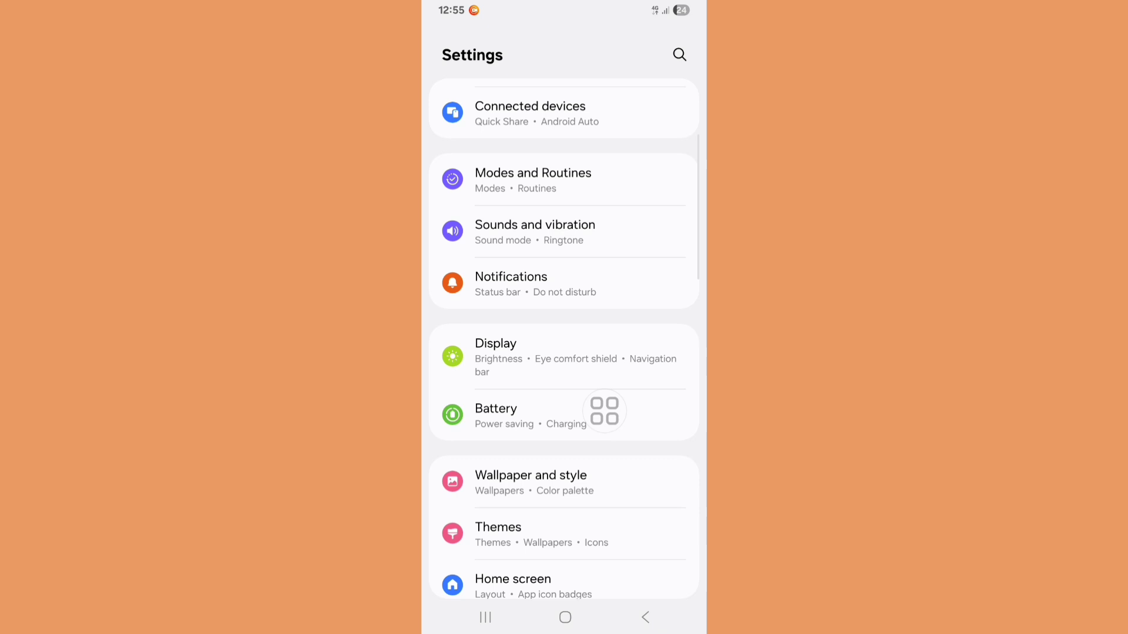
- Search the Apps list for 'goo' to reach Google Play services' app info
{"action": "scroll", "scroll_direction": "down", "scroll_amount": 3}
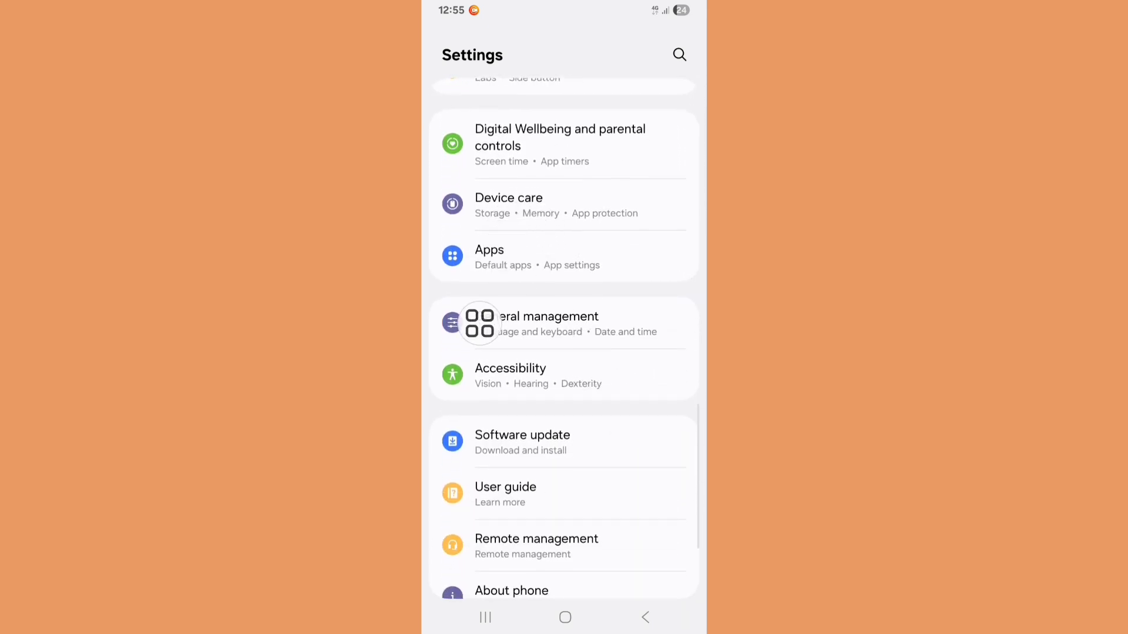
{"action": "left_click", "coordinate": [489, 256]}
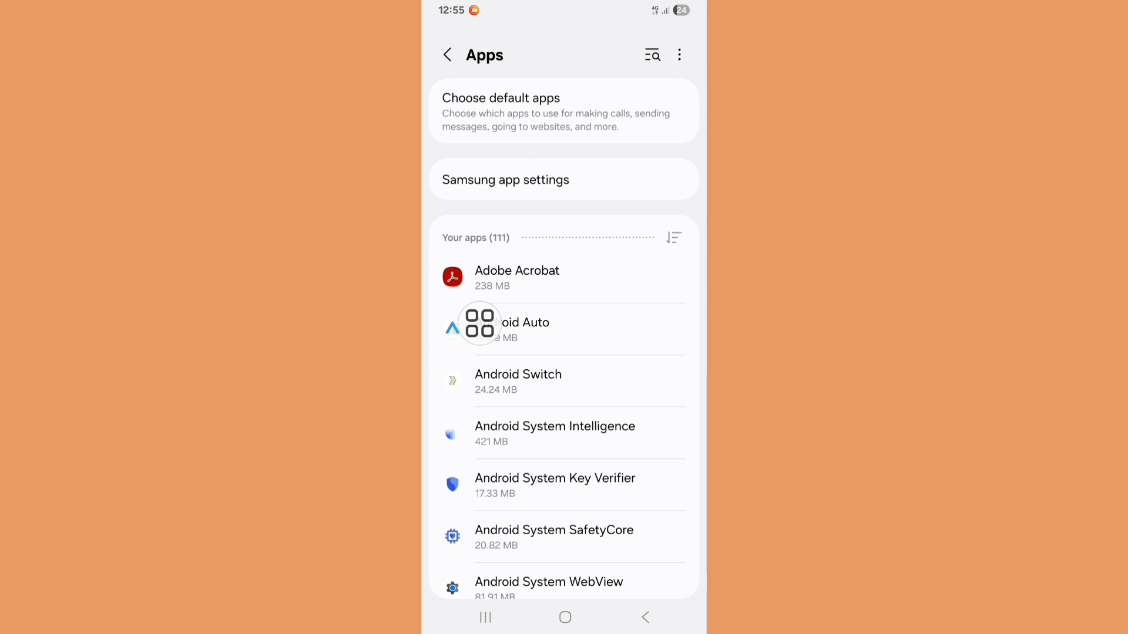
{"action": "left_click", "coordinate": [653, 54]}
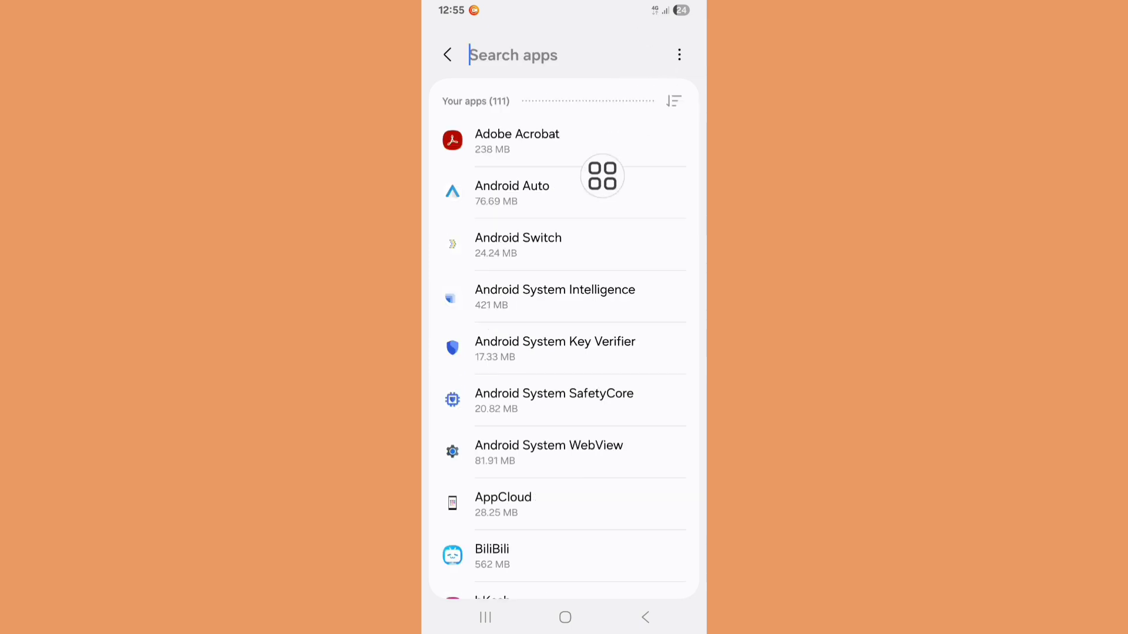
{"action": "type", "text": "g"}
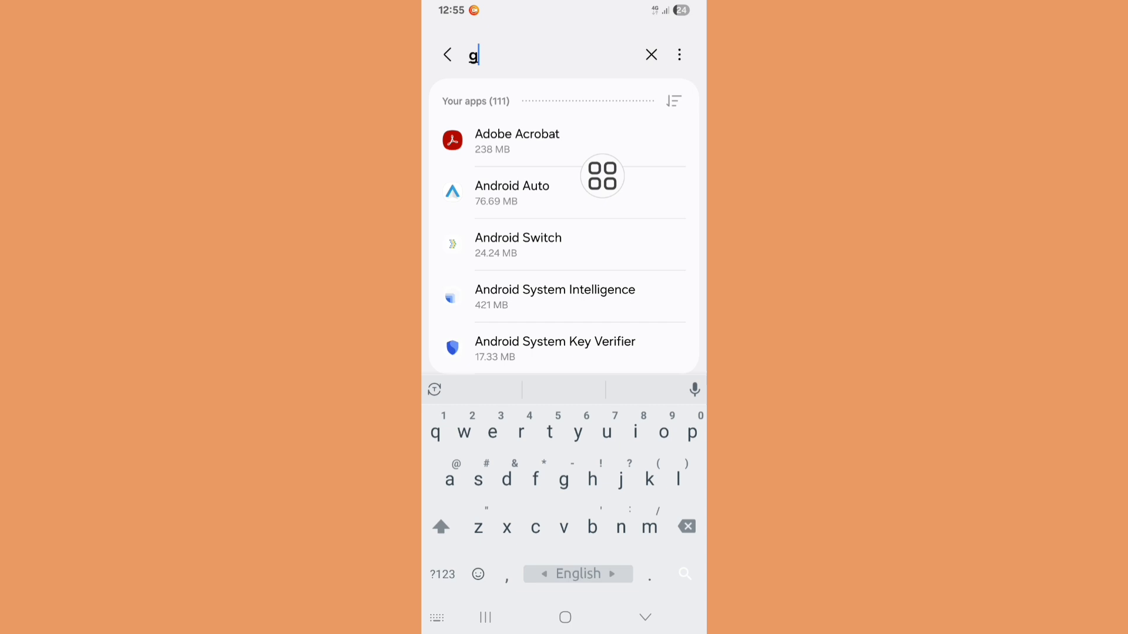
{"action": "type", "text": "oo"}
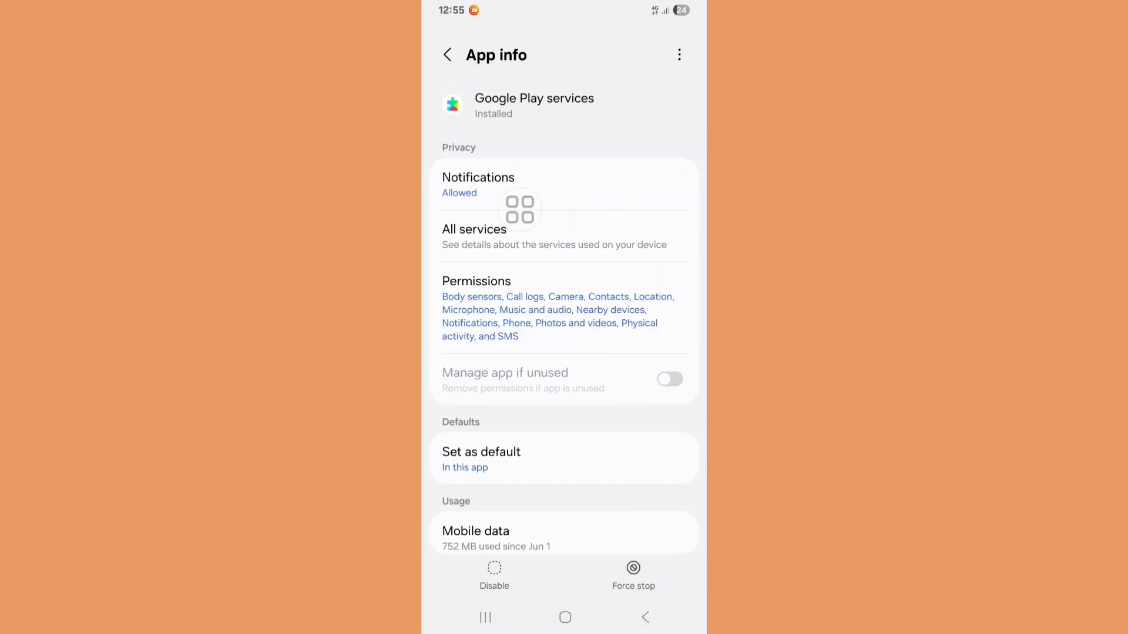
- Clear Google Play services' 'Set as default' preferences, then go to the home screen
{"action": "scroll", "scroll_direction": "down", "scroll_amount": 3}
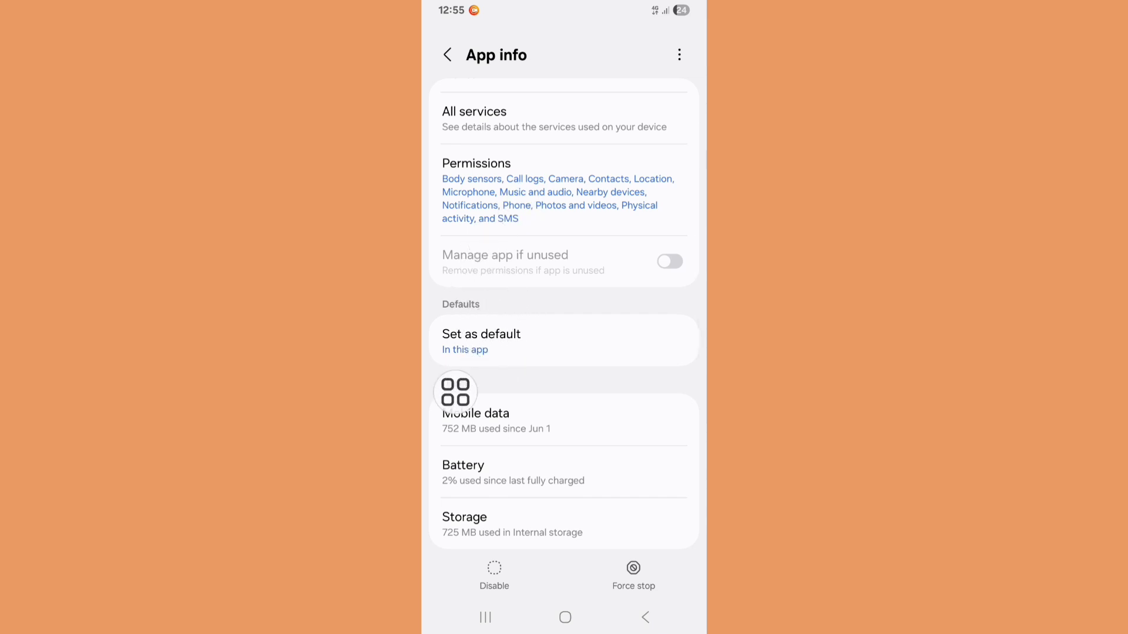
{"action": "left_click", "coordinate": [481, 335]}
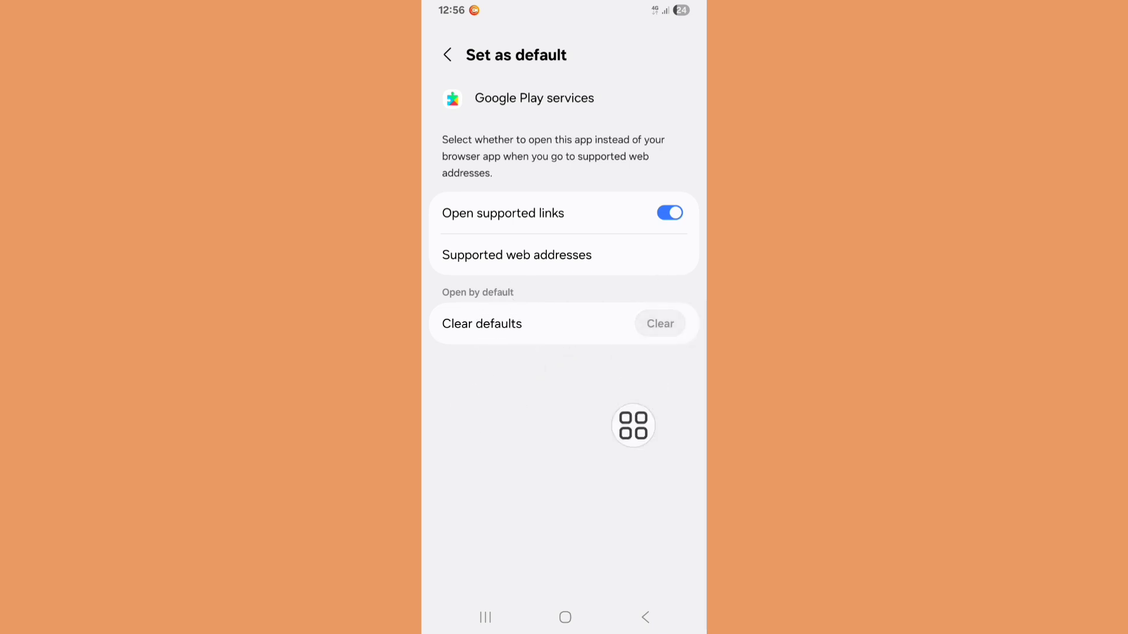
{"action": "left_click", "coordinate": [564, 618]}
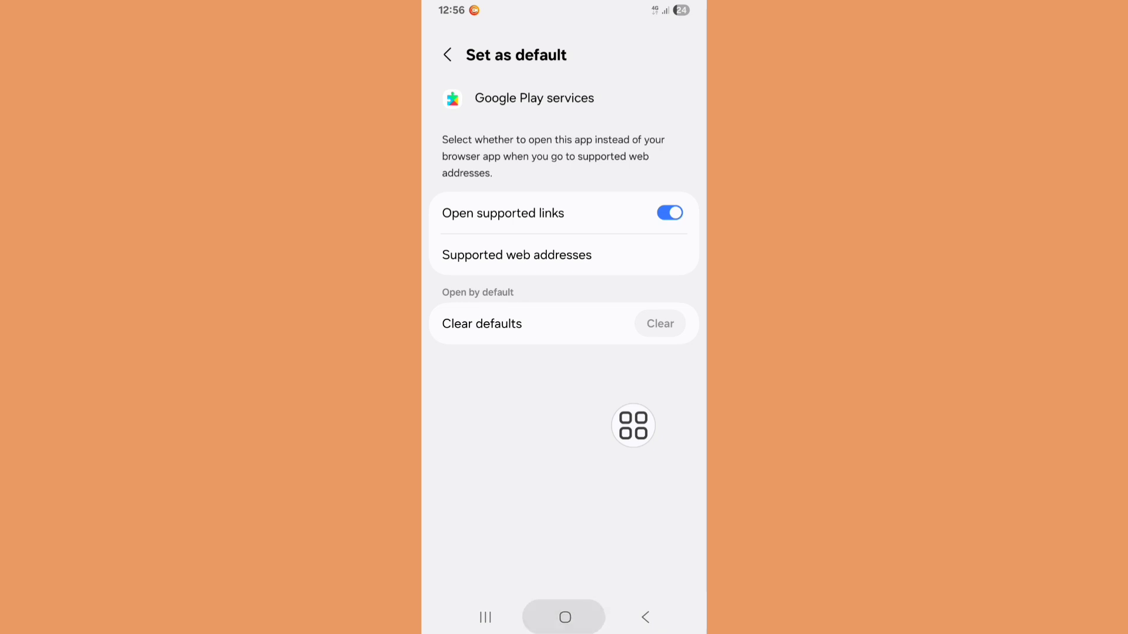
{"action": "left_click", "coordinate": [564, 618]}
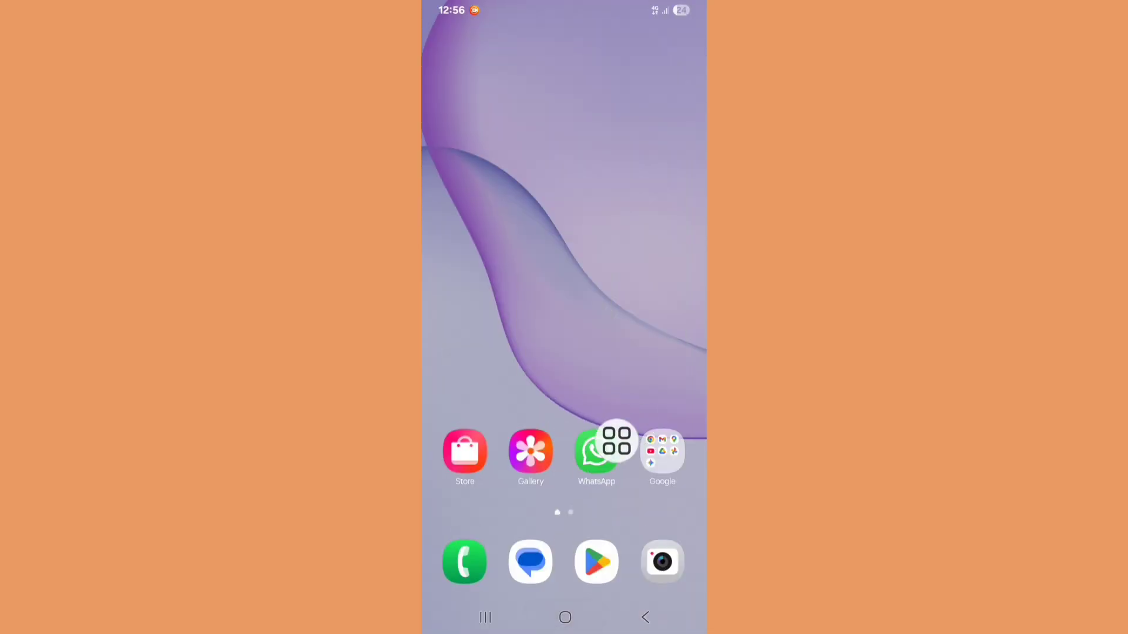
- Archive and restore WhatsApp from its app info page, then relaunch WhatsApp
{"action": "left_click", "coordinate": [597, 452]}
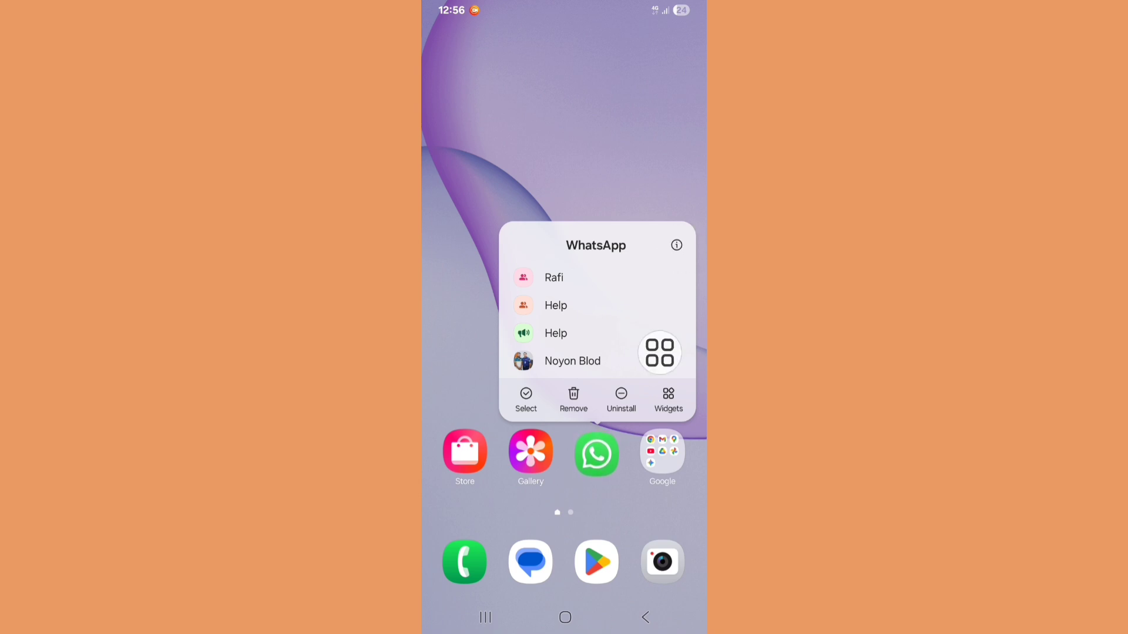
{"action": "left_click", "coordinate": [676, 245]}
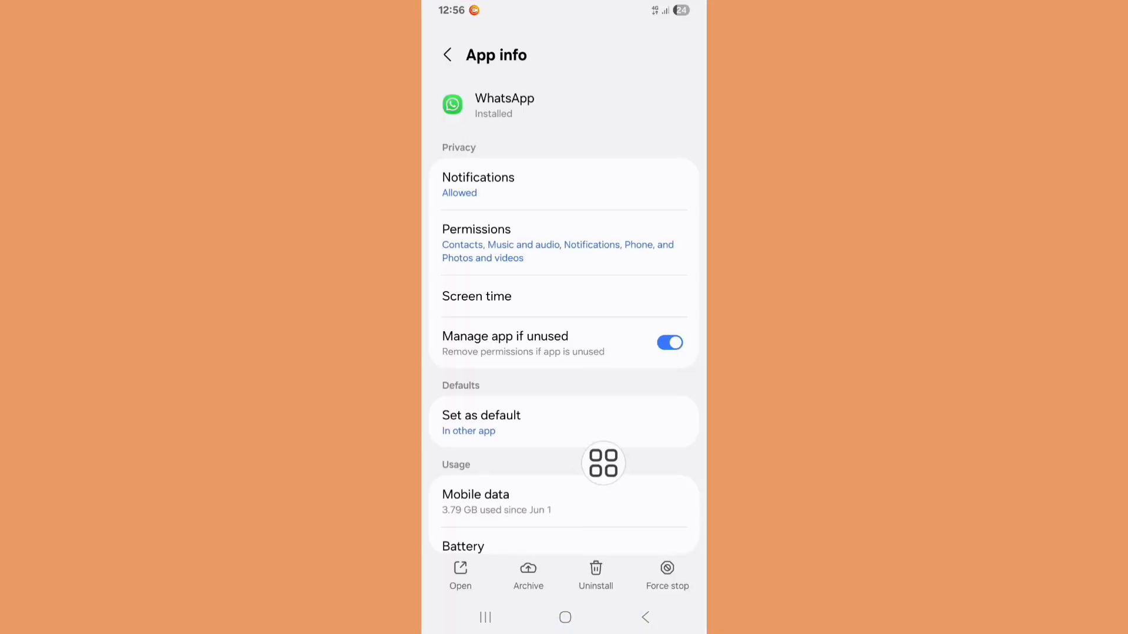
{"action": "left_click", "coordinate": [528, 574]}
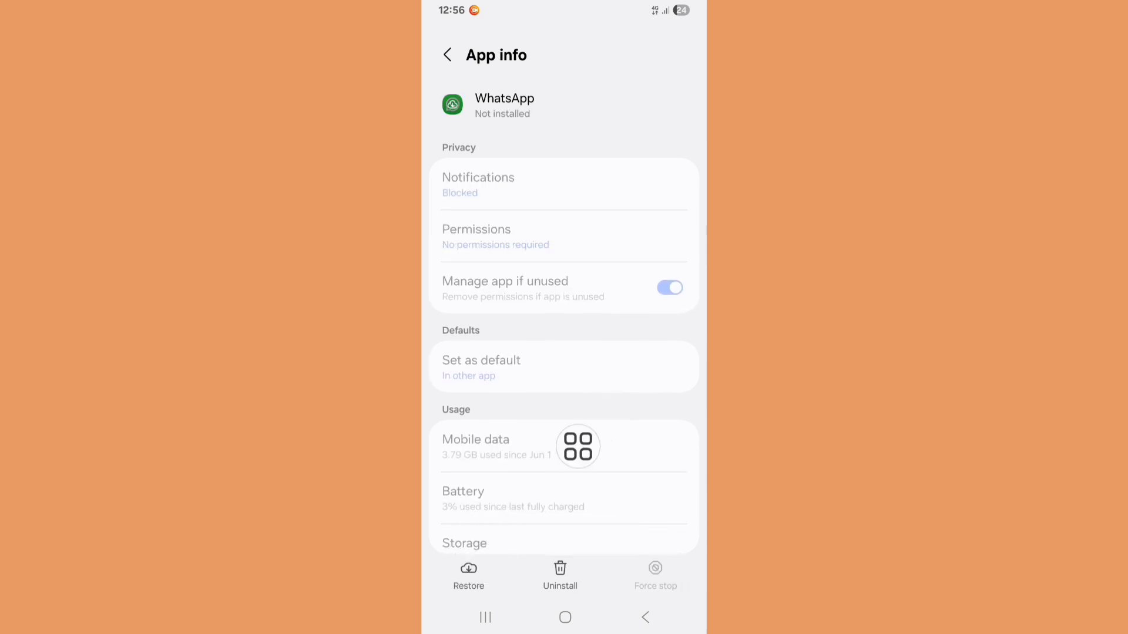
{"action": "left_click", "coordinate": [468, 574]}
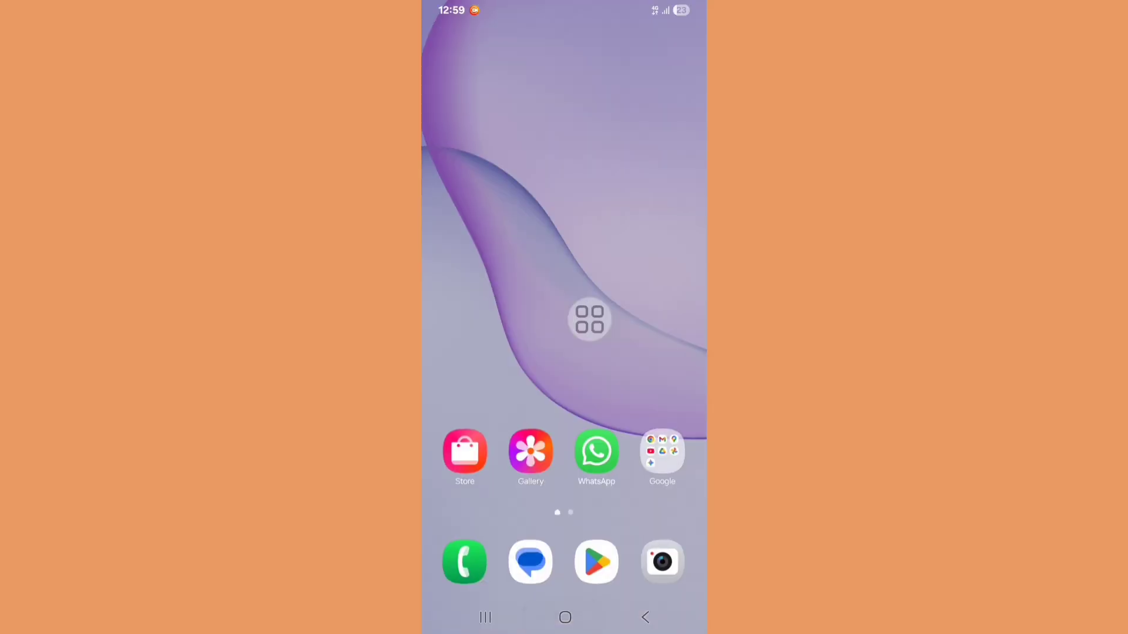
{"action": "left_click", "coordinate": [597, 452]}
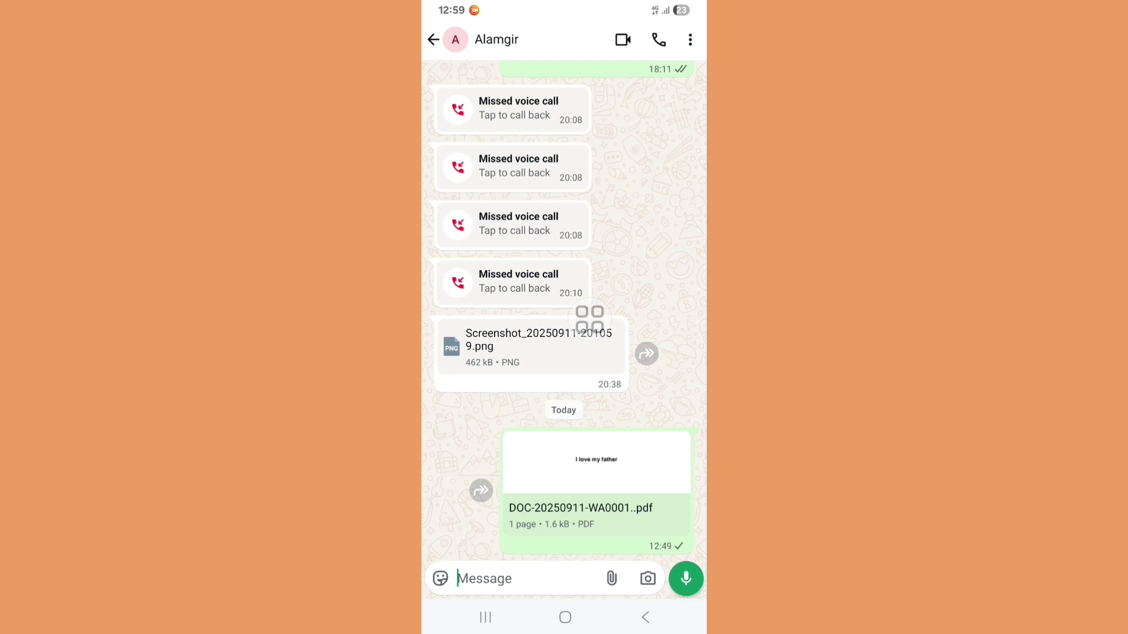